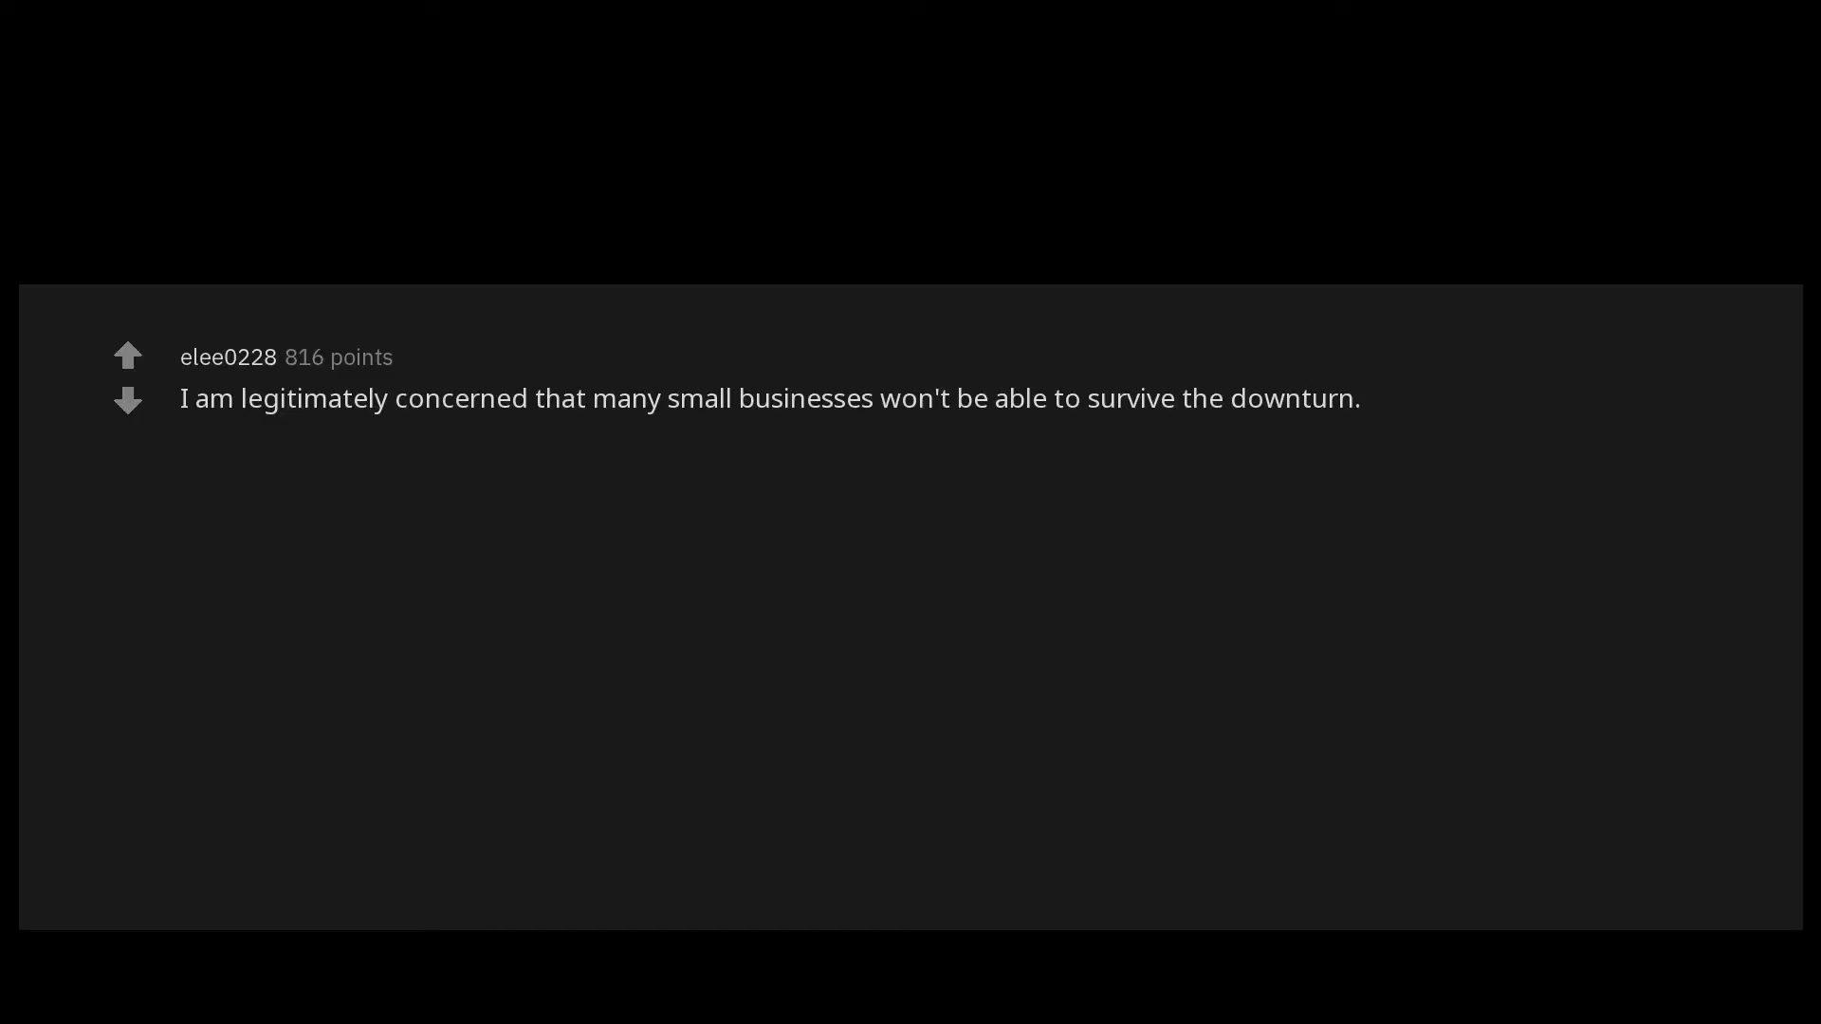
text(In my local area,)
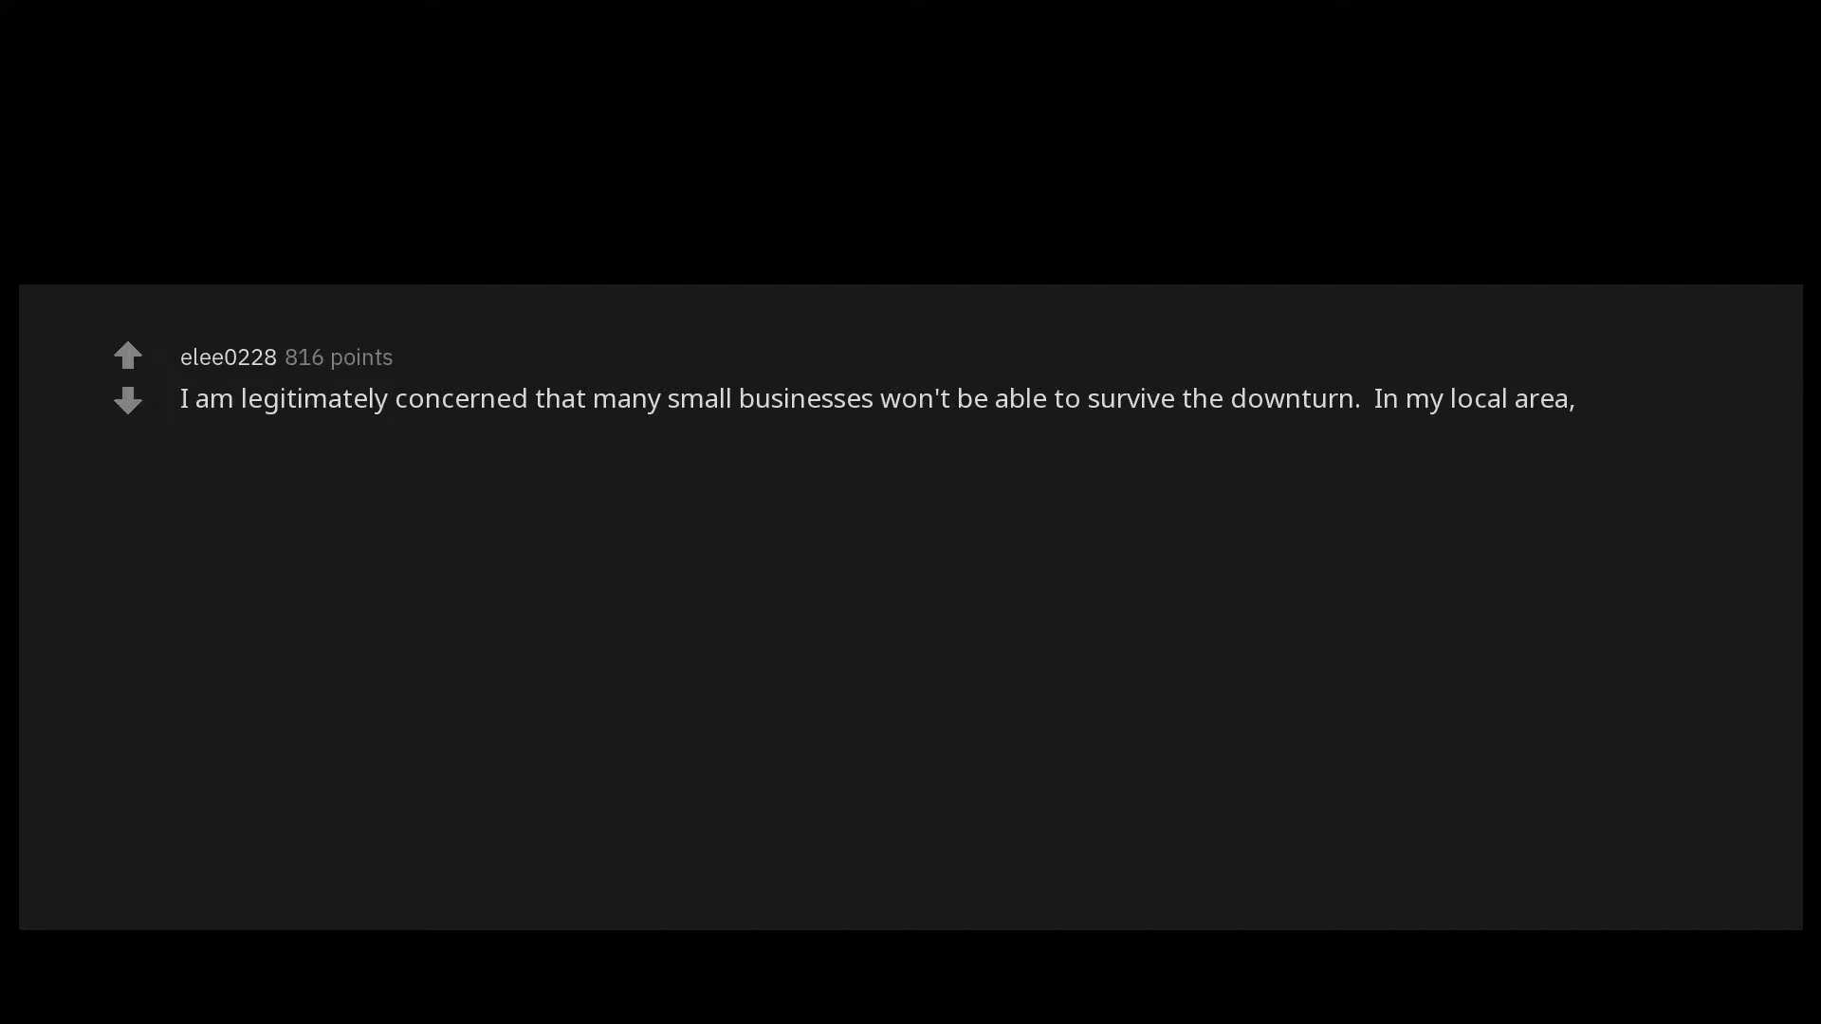